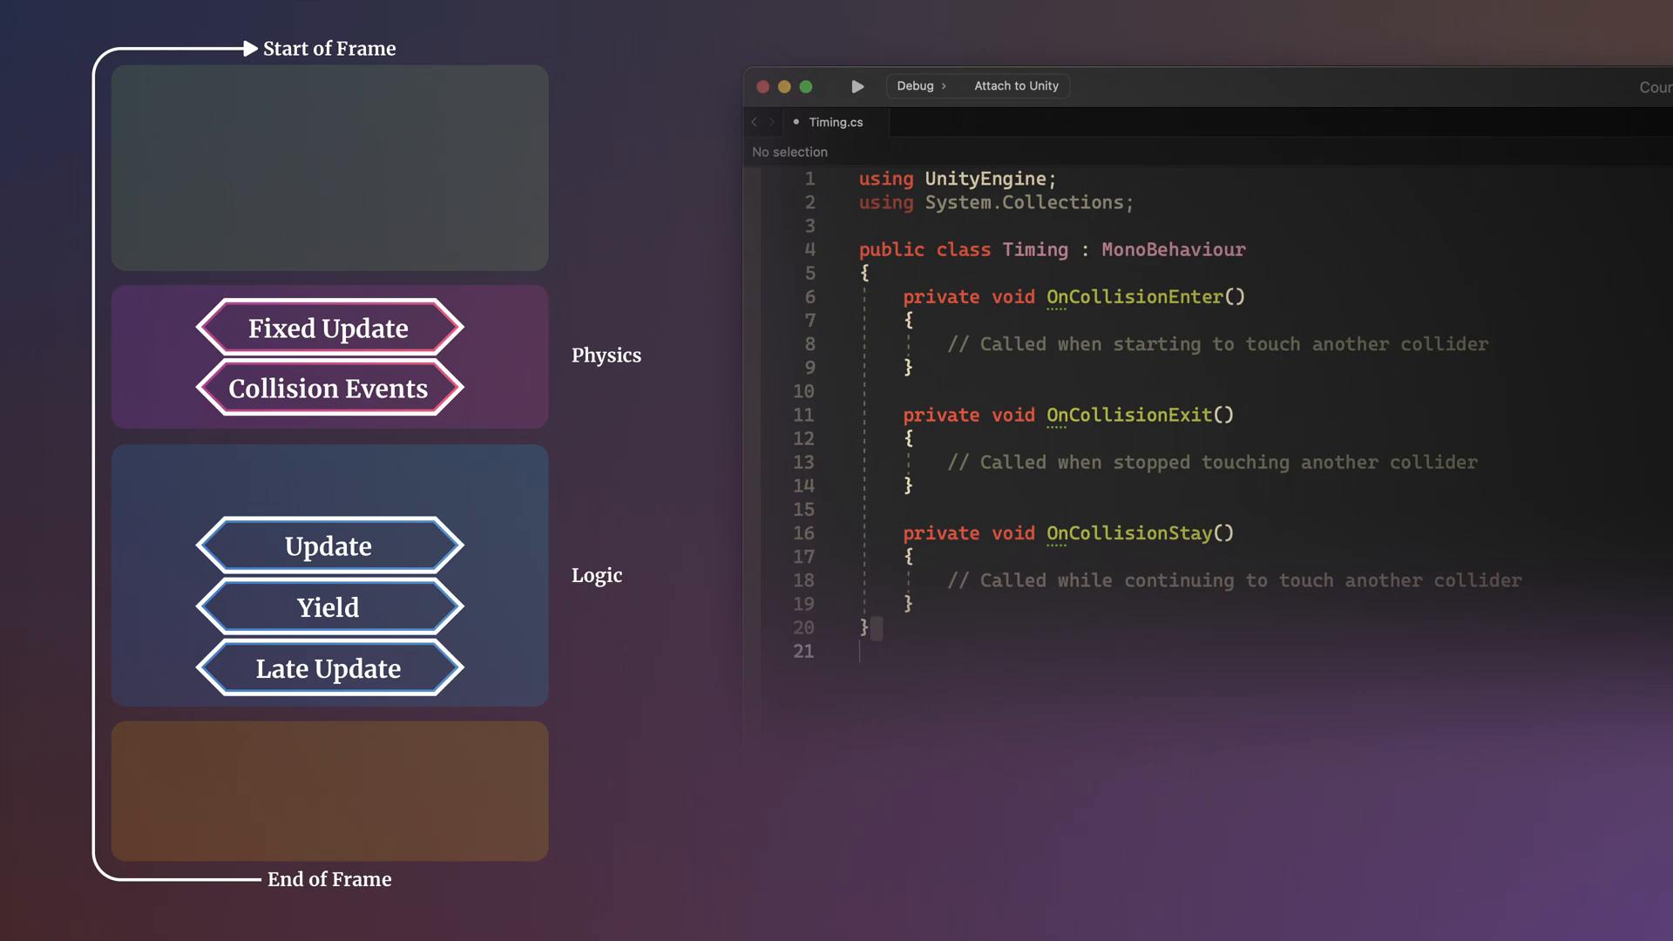
# Switch to the InputTiming.cs tab showing the OnJump Input System callback.
pyautogui.click(957, 122)
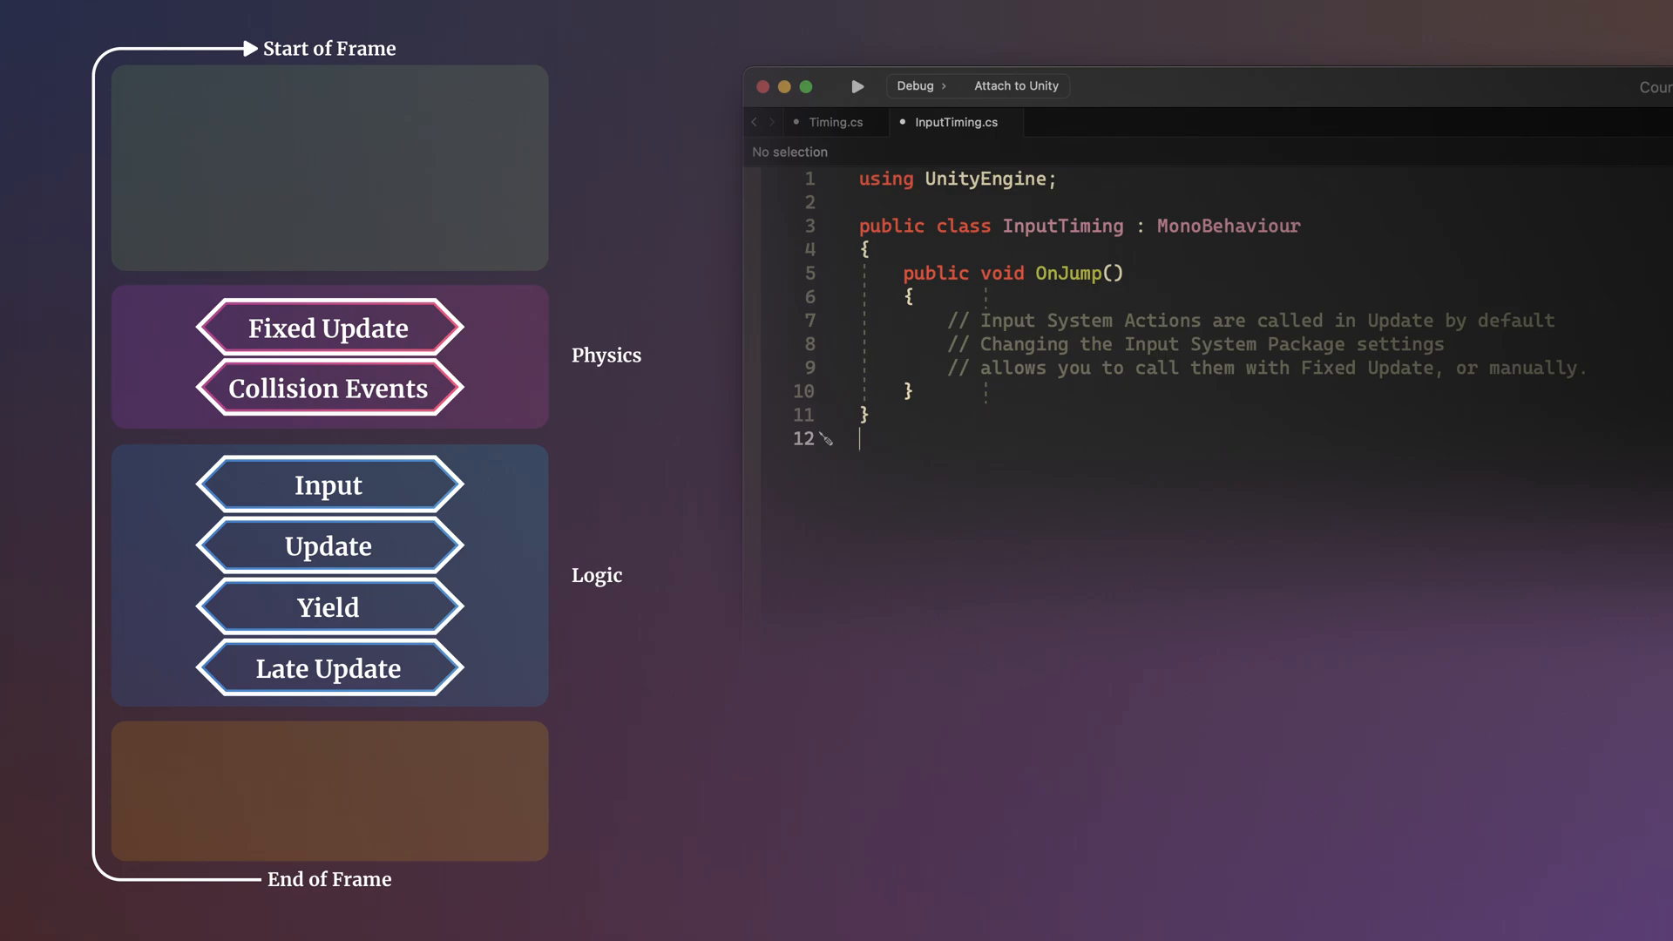
# Switch editor tabs to OtherScript.cs's Awake example, then to FunctionExecution.cs.
pyautogui.click(835, 122)
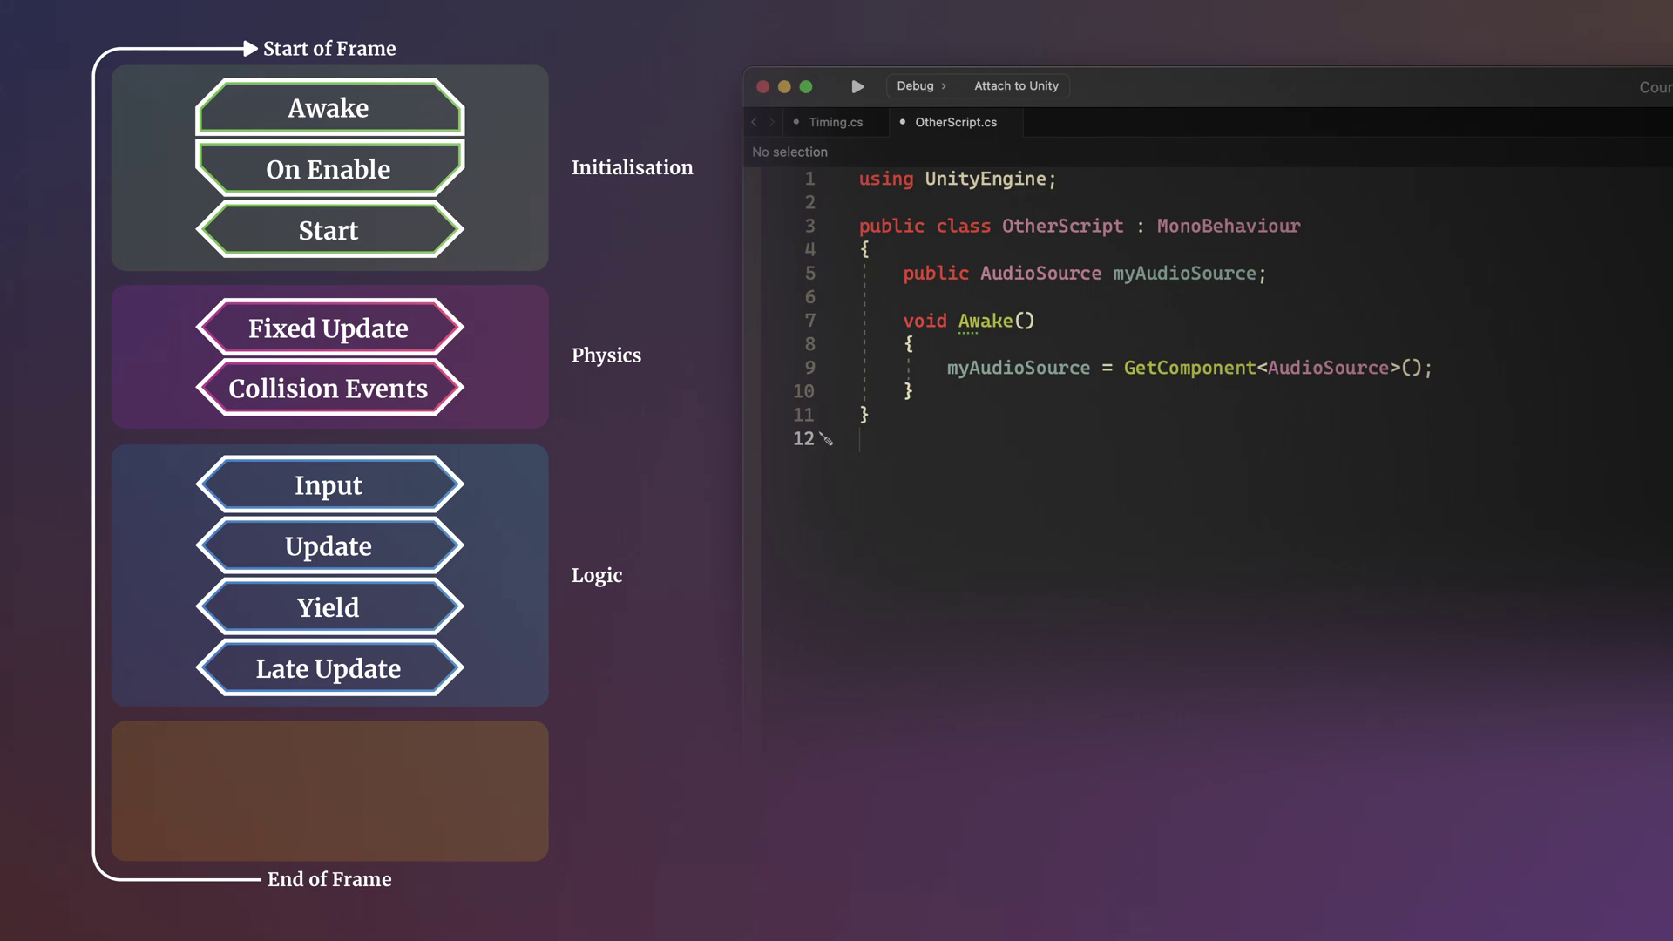
pyautogui.click(836, 122)
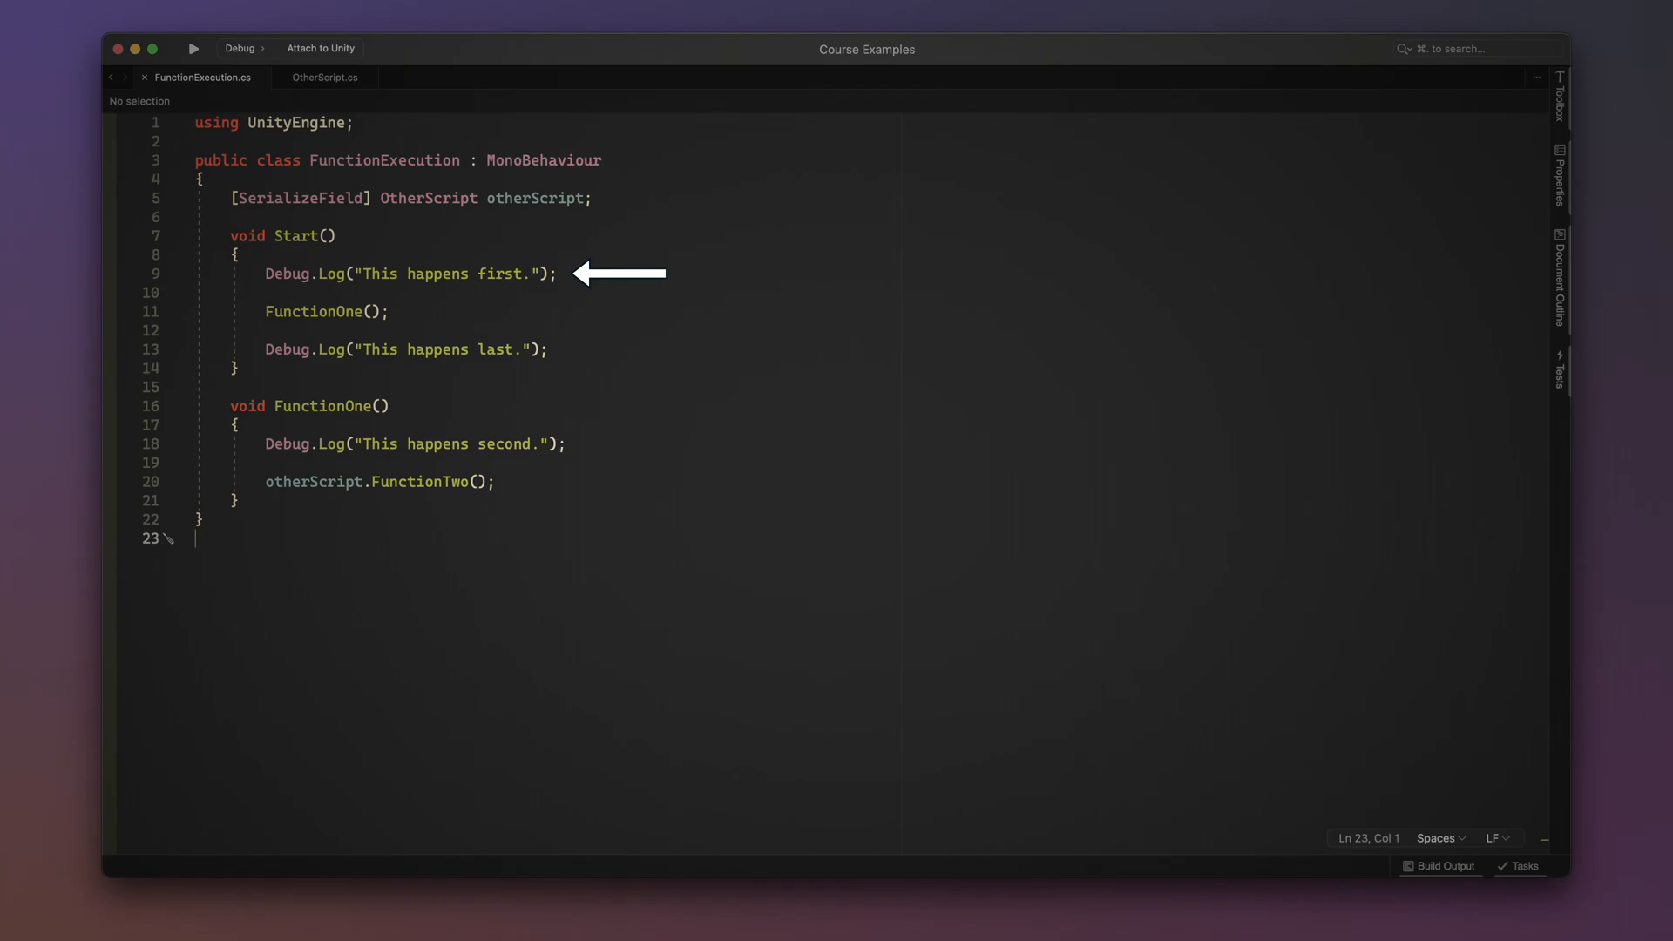
pyautogui.moveTo(435, 311)
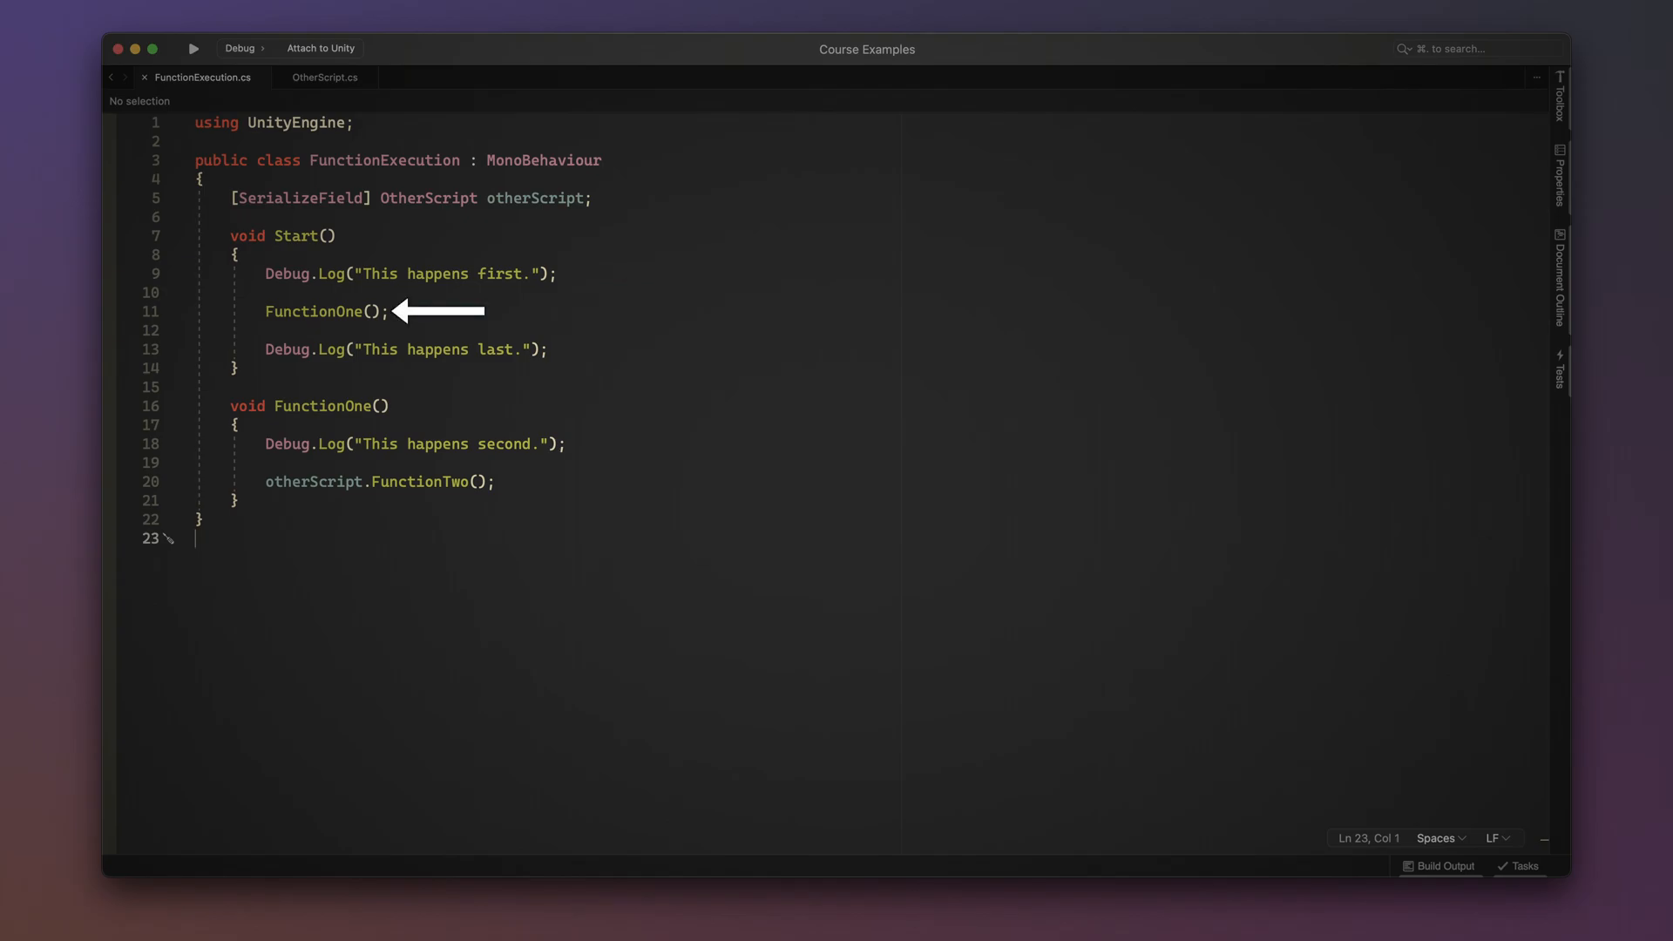